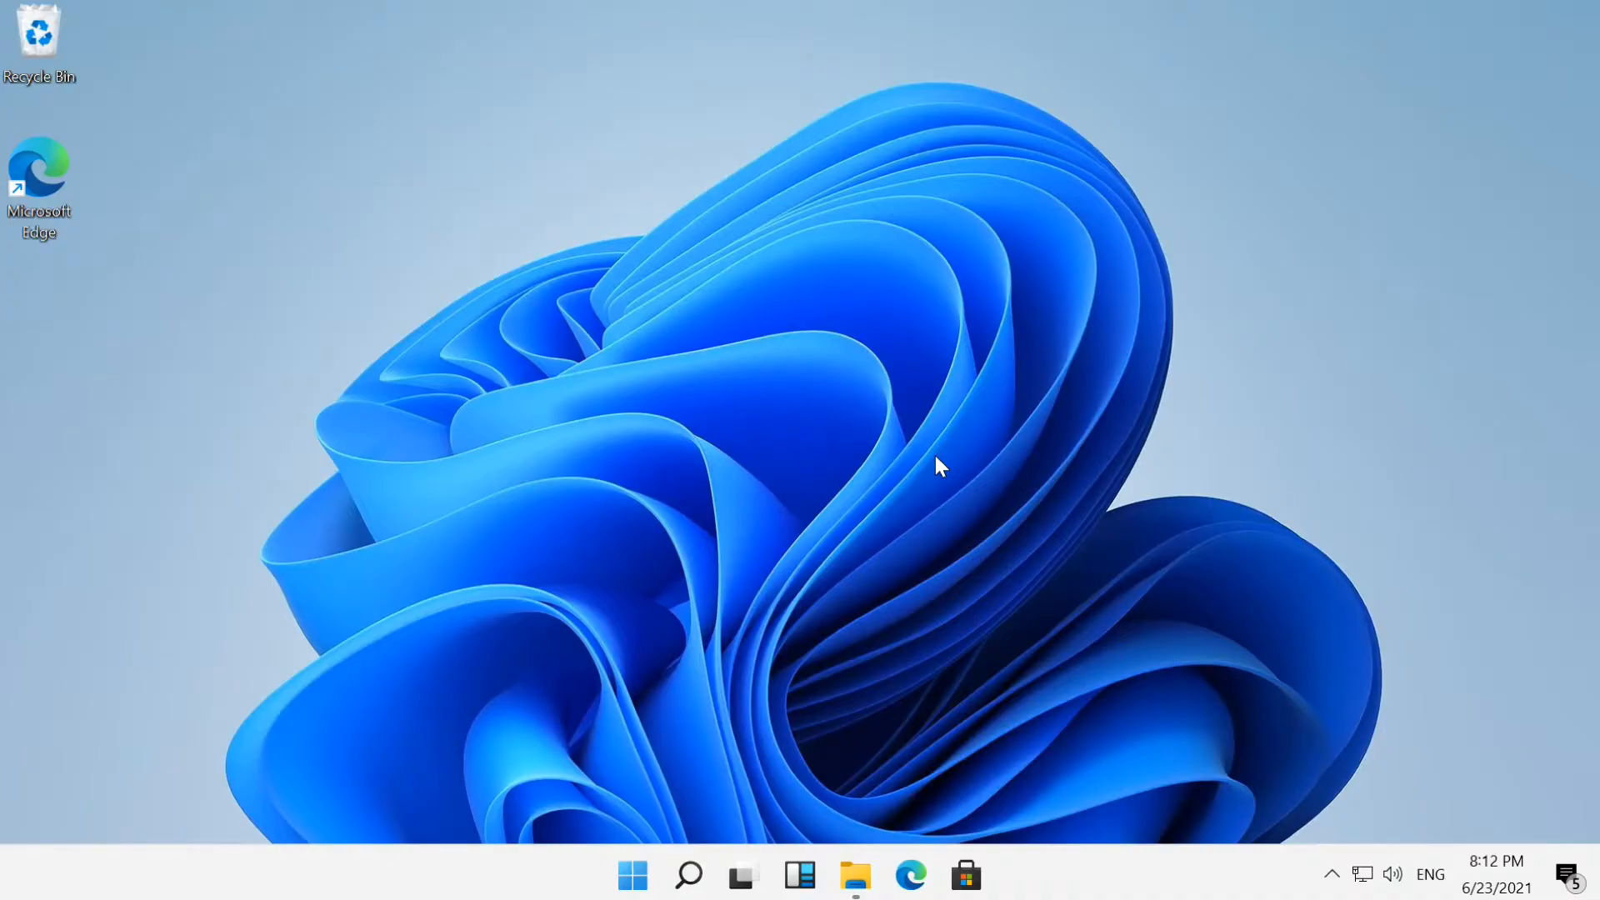
mouse_move(651, 828)
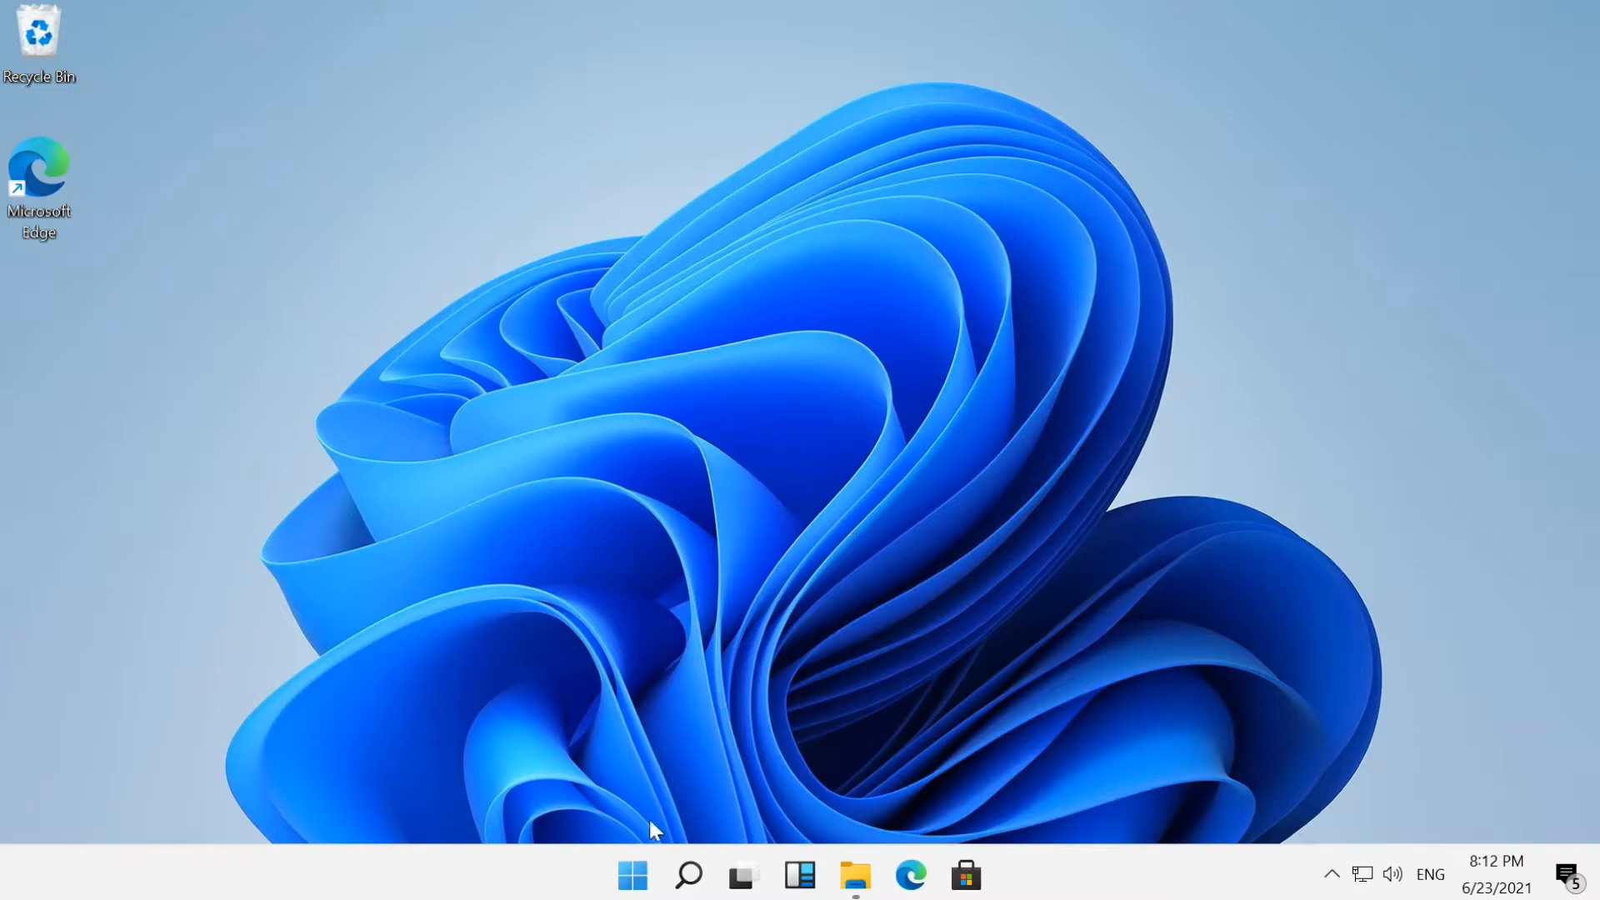
- Launch Settings from the Start menu and go to Personalization's Background page
click(631, 874)
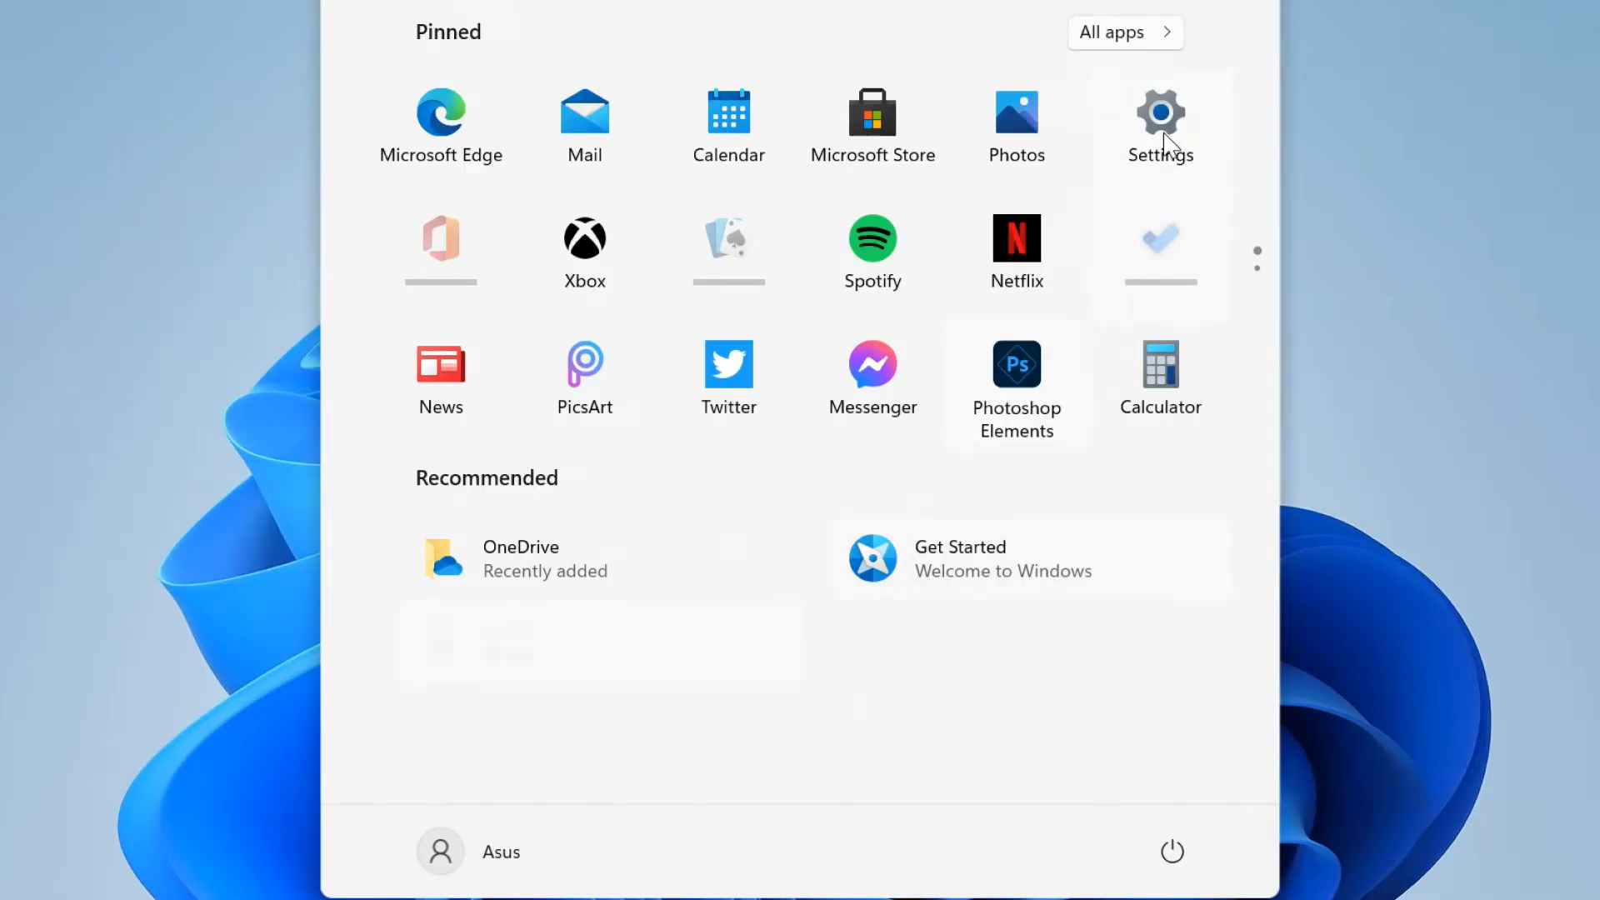
click(1160, 112)
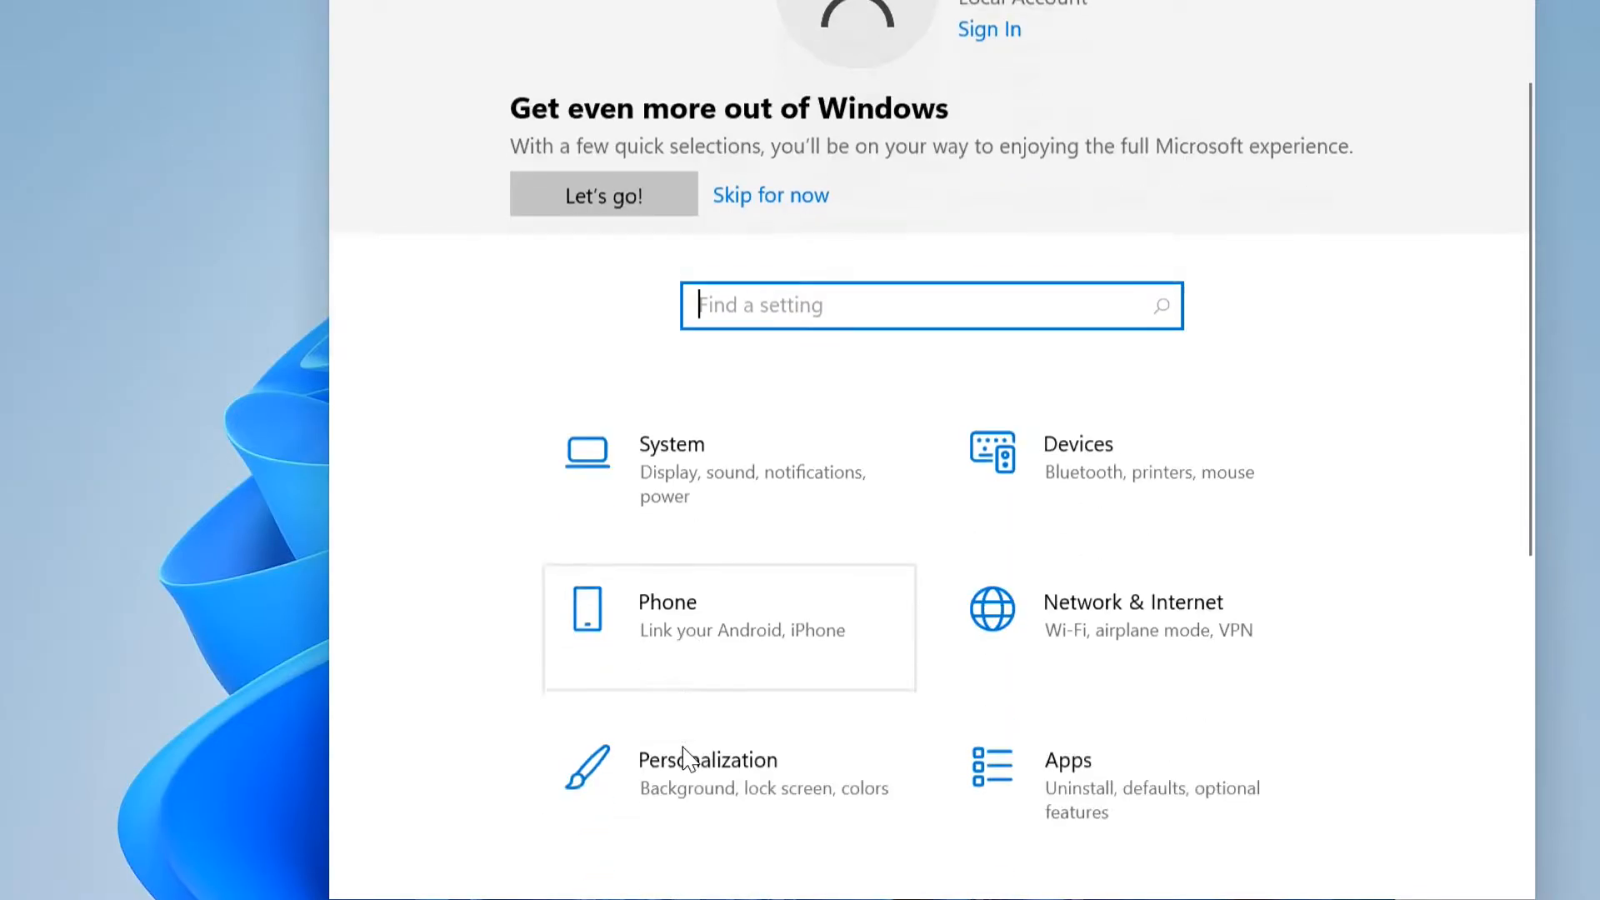
scroll(down, 3)
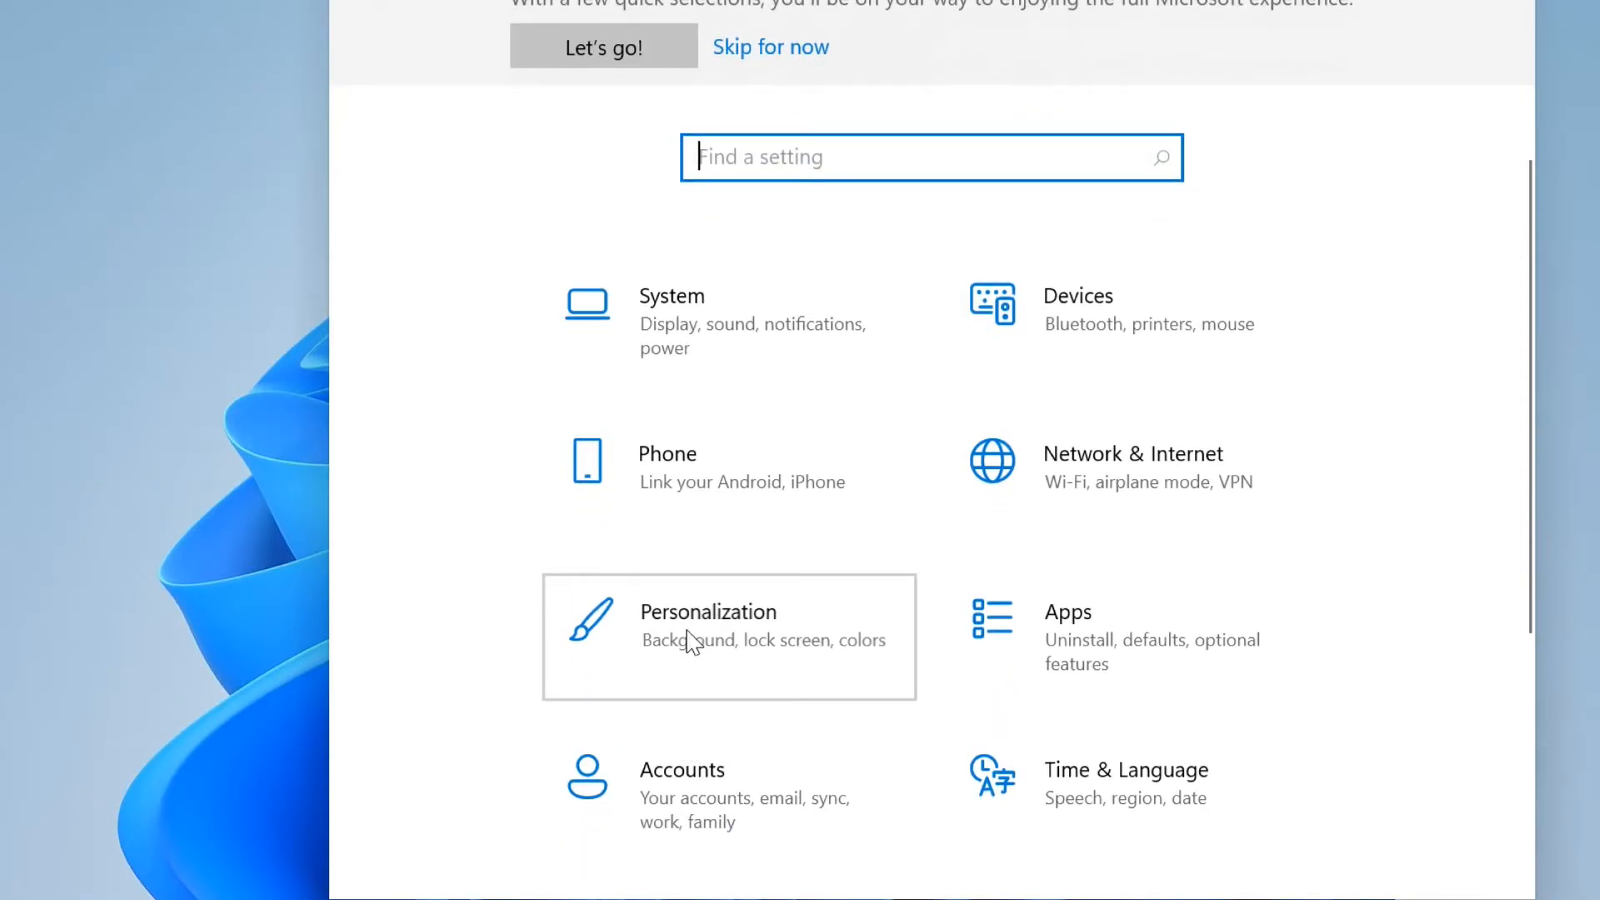
click(708, 611)
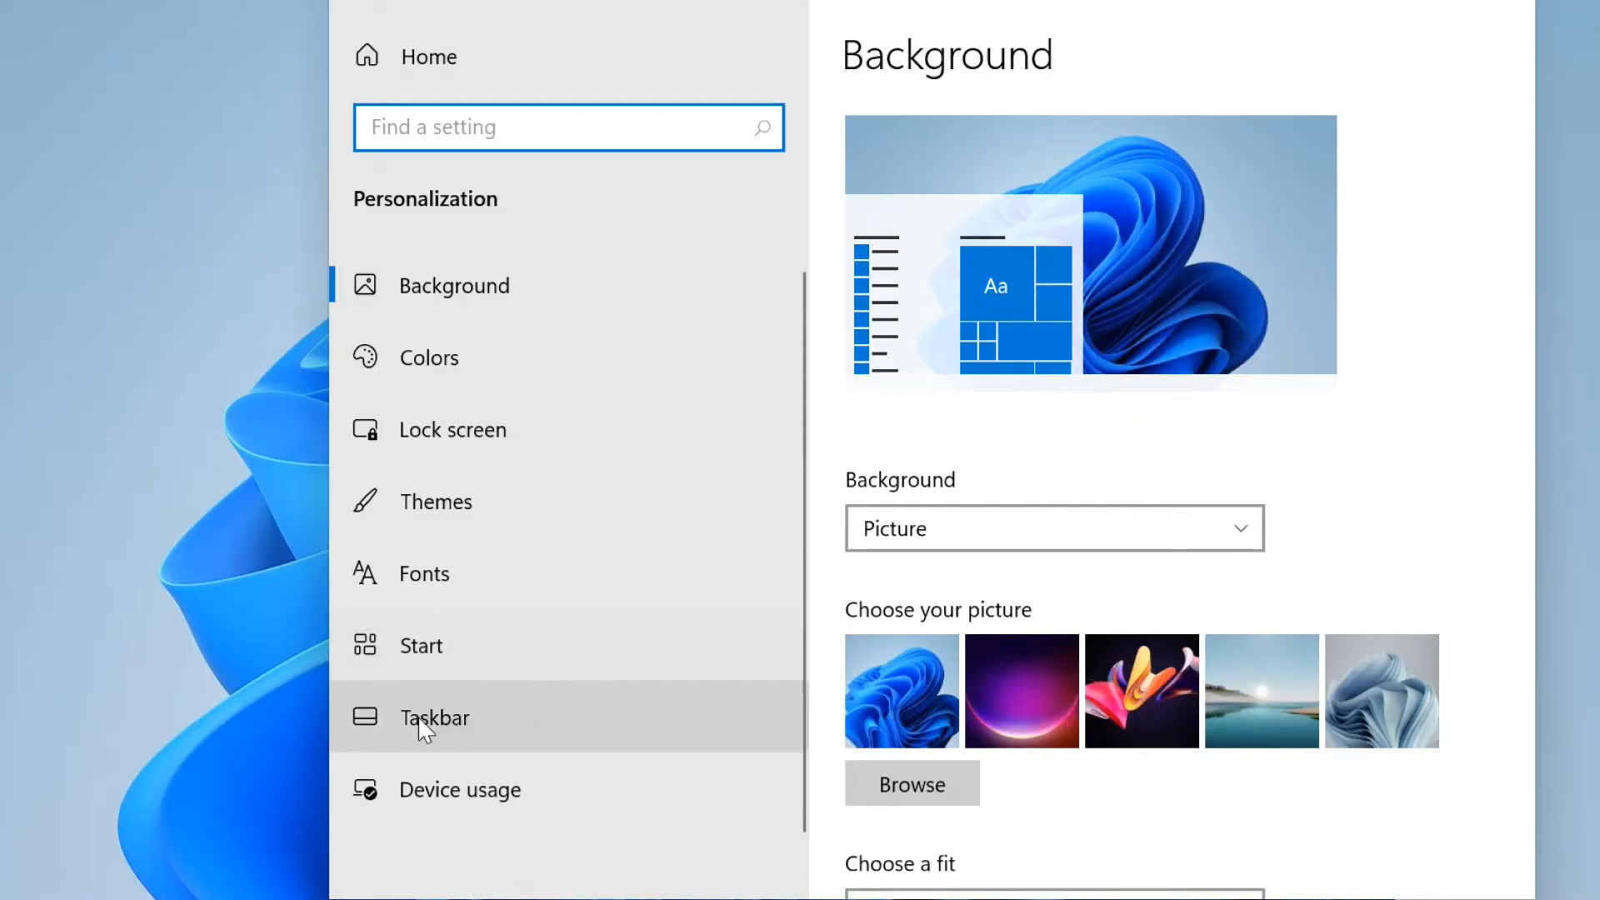
- Change Taskbar alignment to Left, close Settings, and confirm Start opens at the left edge
click(433, 718)
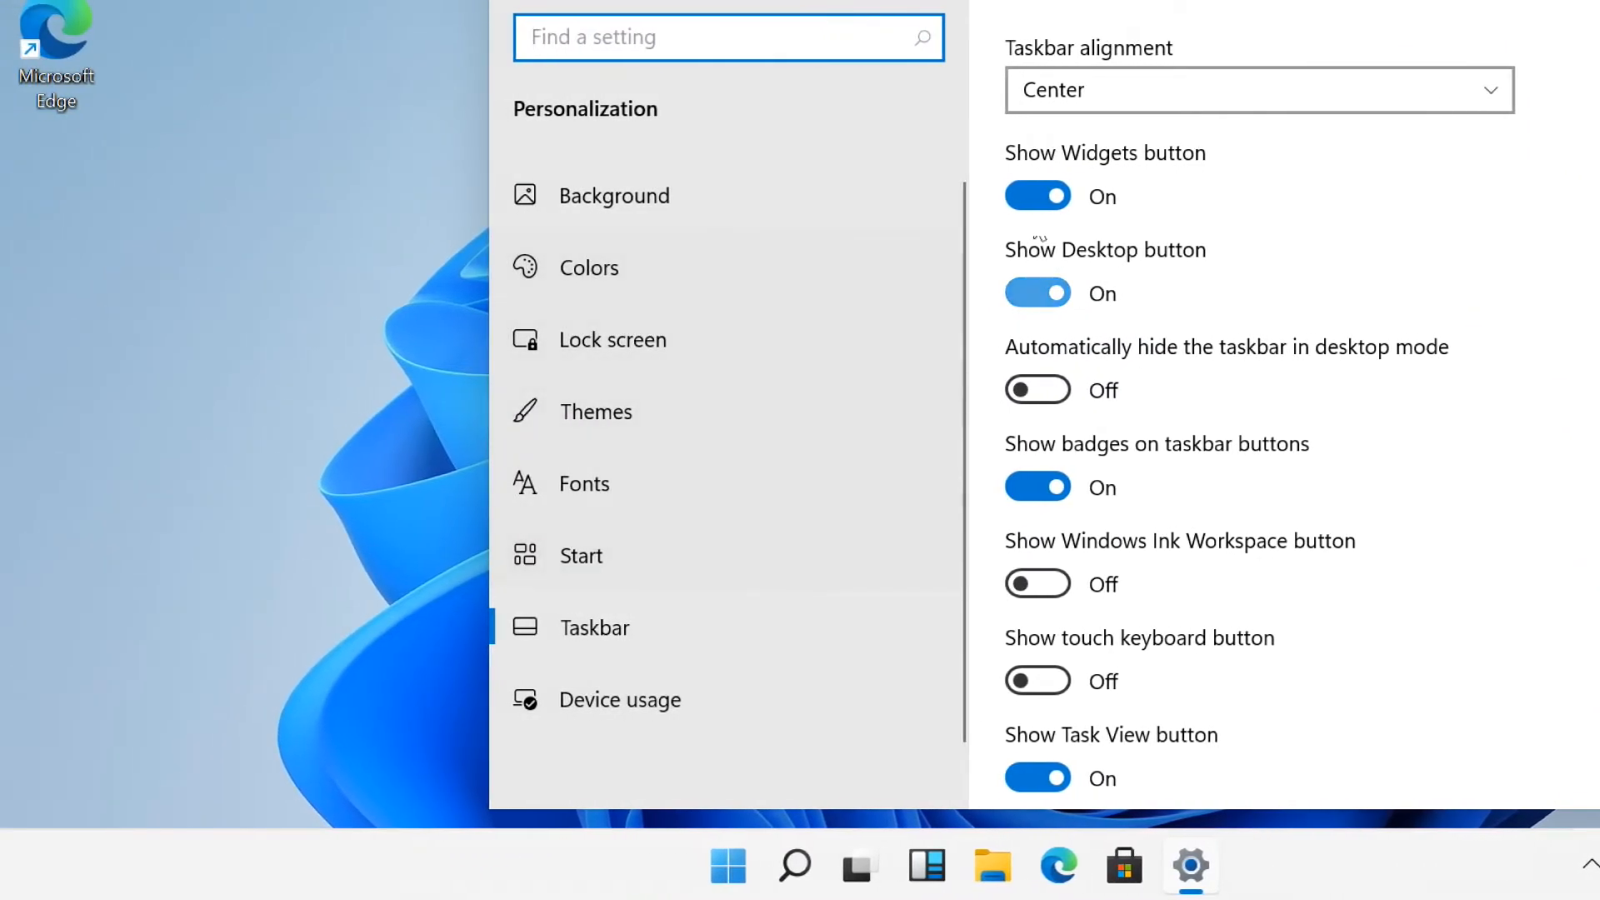
click(1258, 90)
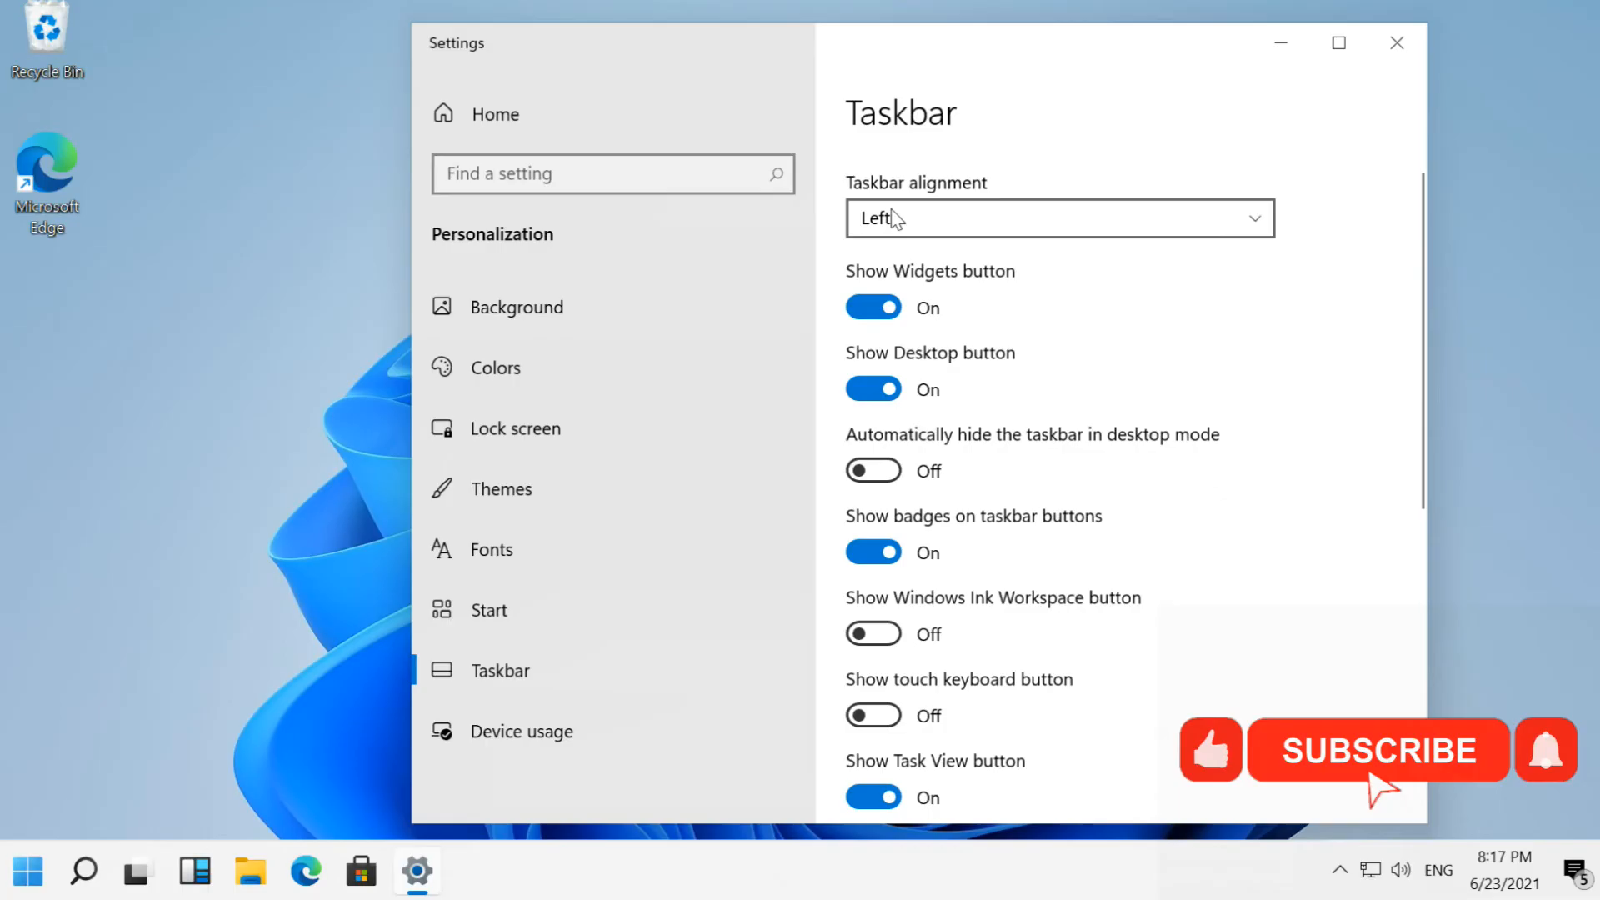
click(1058, 218)
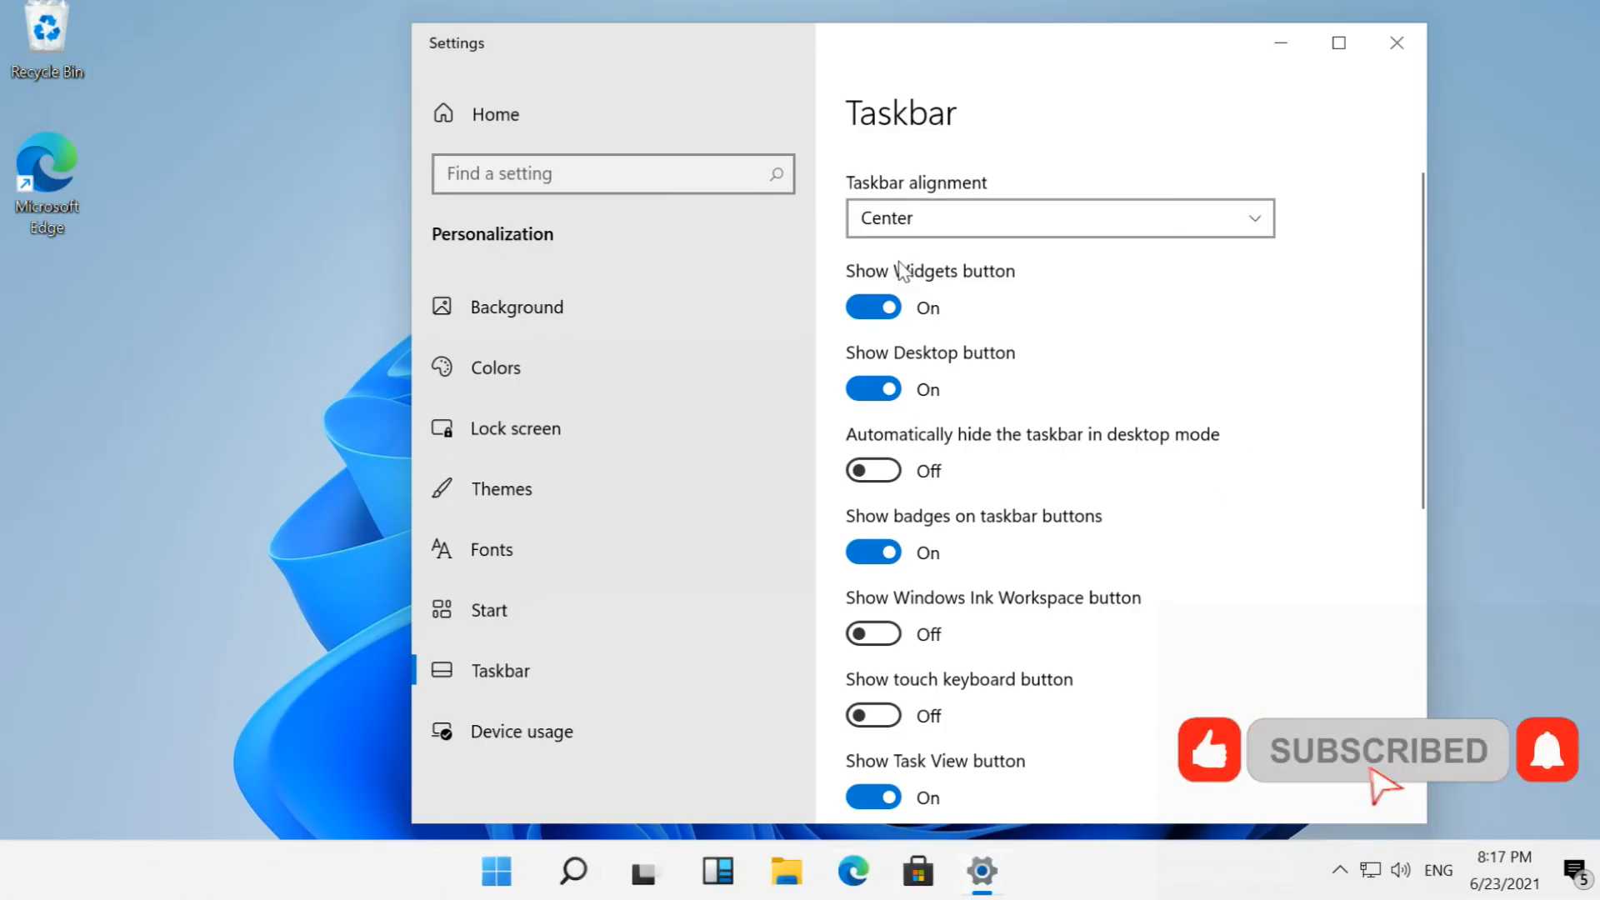
click(1058, 218)
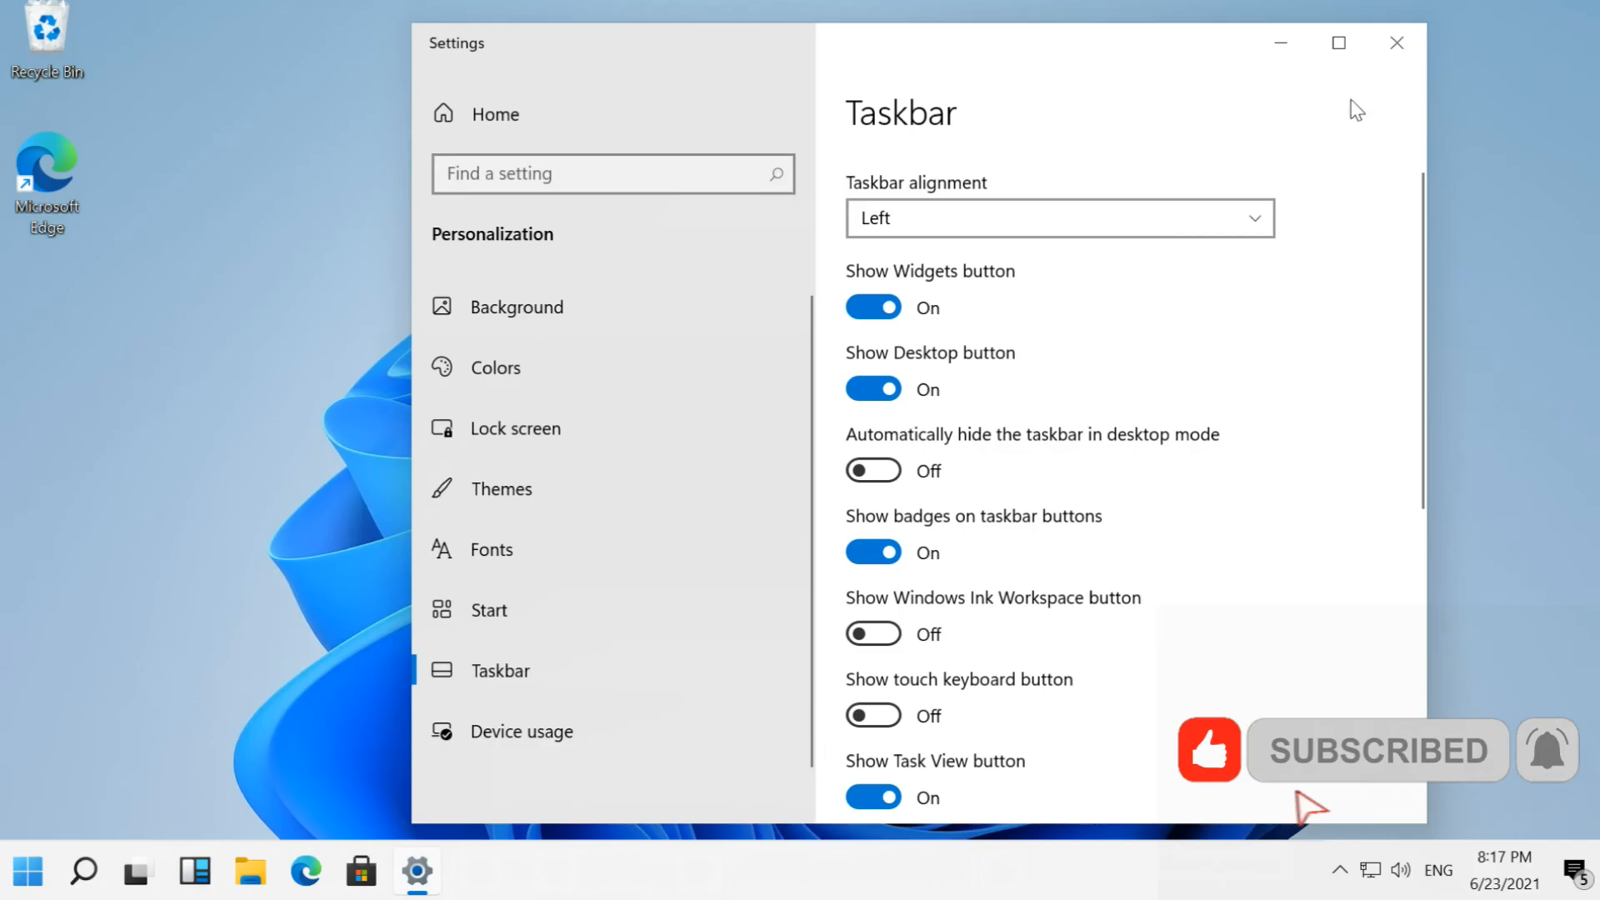
click(1396, 42)
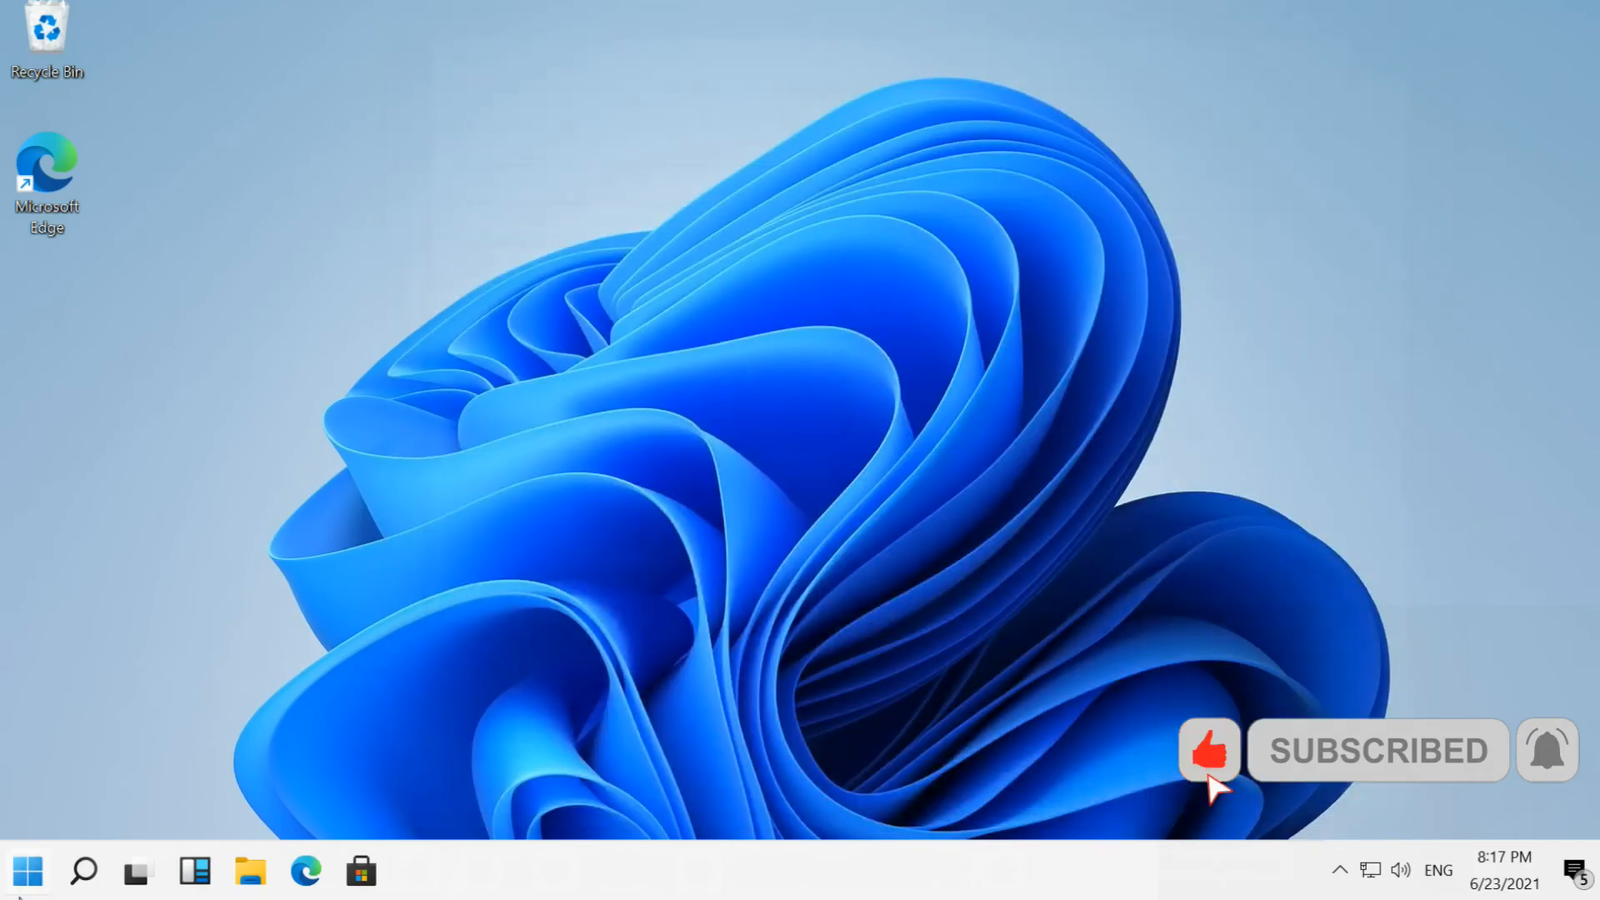
click(26, 872)
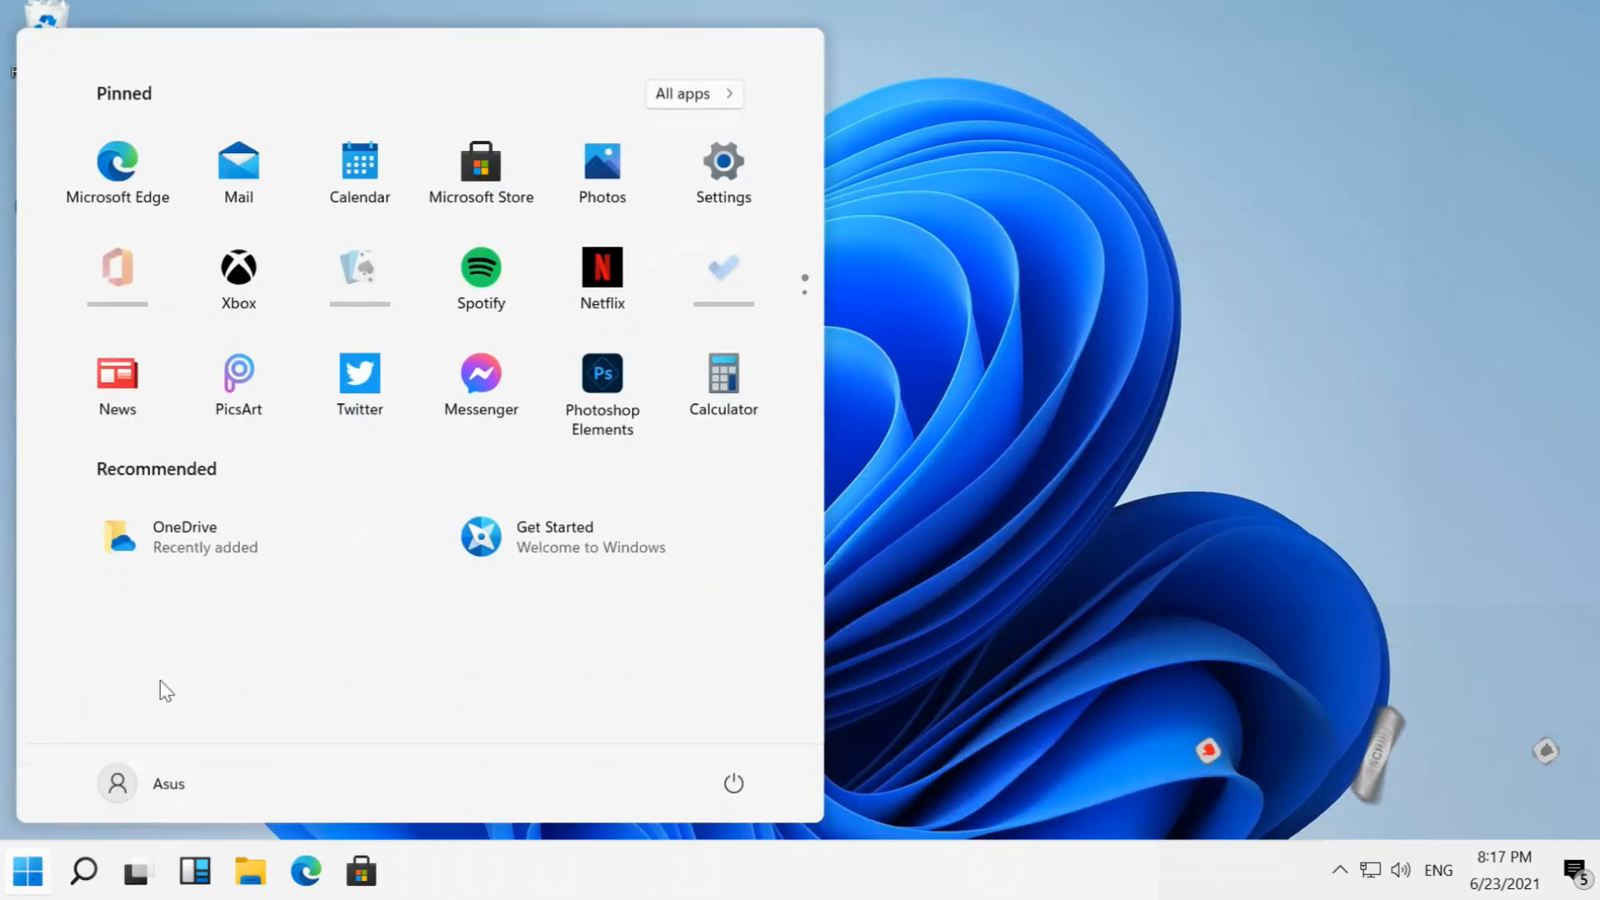